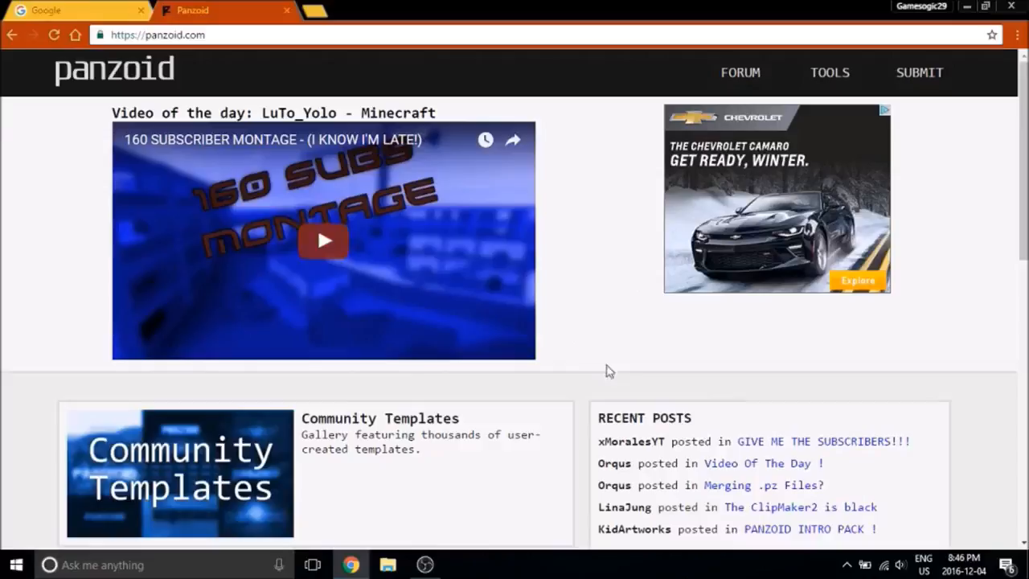
{"action": "mouse_move", "coordinate": [642, 305]}
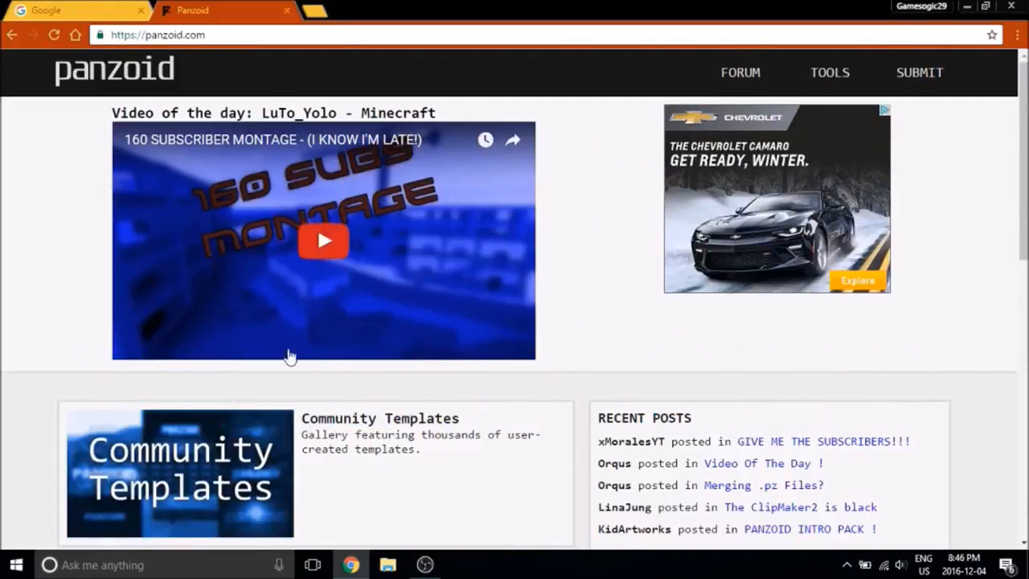
Scroll down through the Popular intro templates, then back up to the listing
{"action": "scroll", "scroll_direction": "down", "scroll_amount": 3}
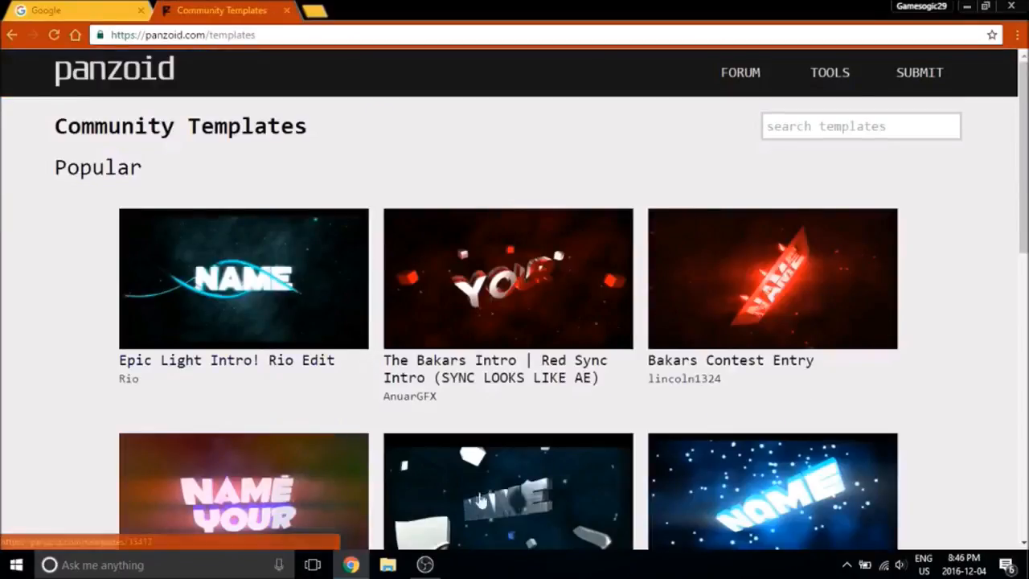
{"action": "scroll", "scroll_direction": "down", "scroll_amount": 3}
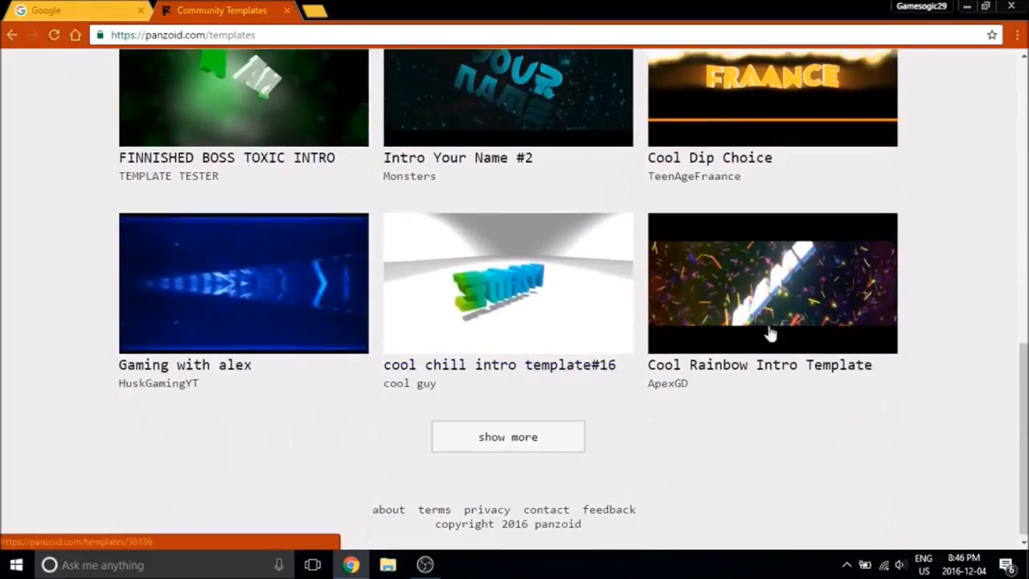
{"action": "scroll", "scroll_direction": "up", "scroll_amount": 3}
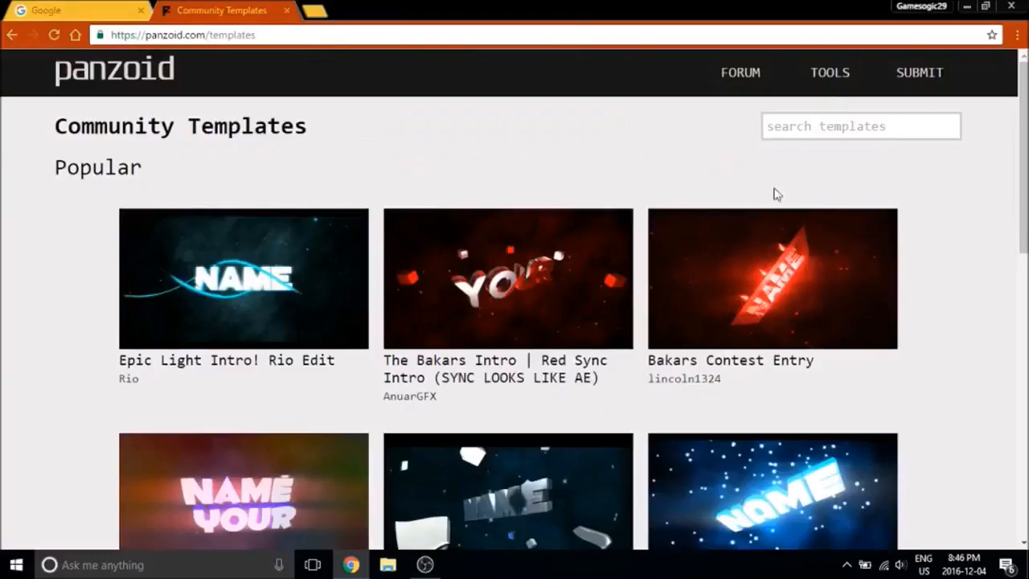
{"action": "mouse_move", "coordinate": [98, 214]}
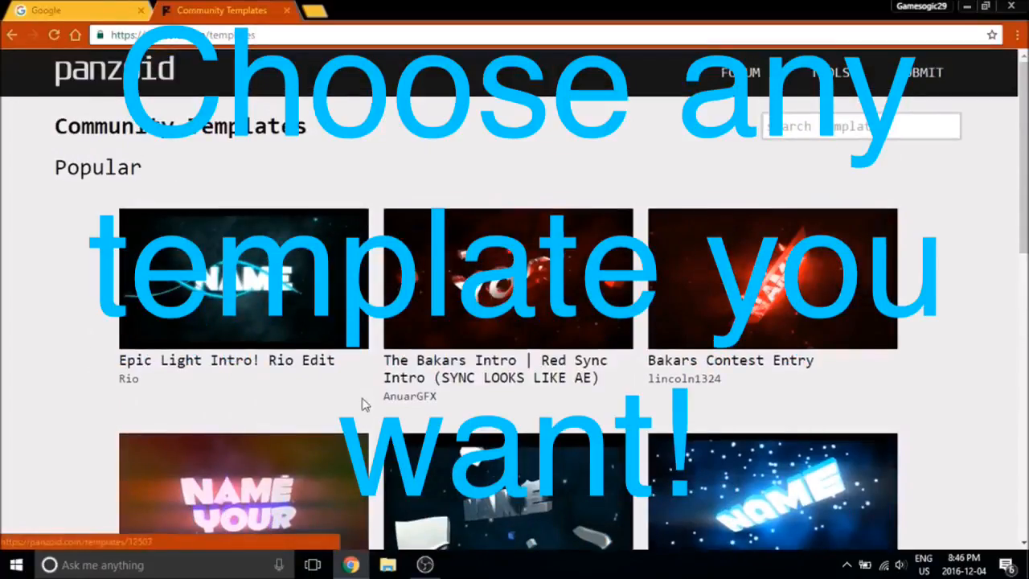
Open the 'Epic Light Intro! Rio Edit' template from the Popular listing
{"action": "left_click", "coordinate": [244, 277]}
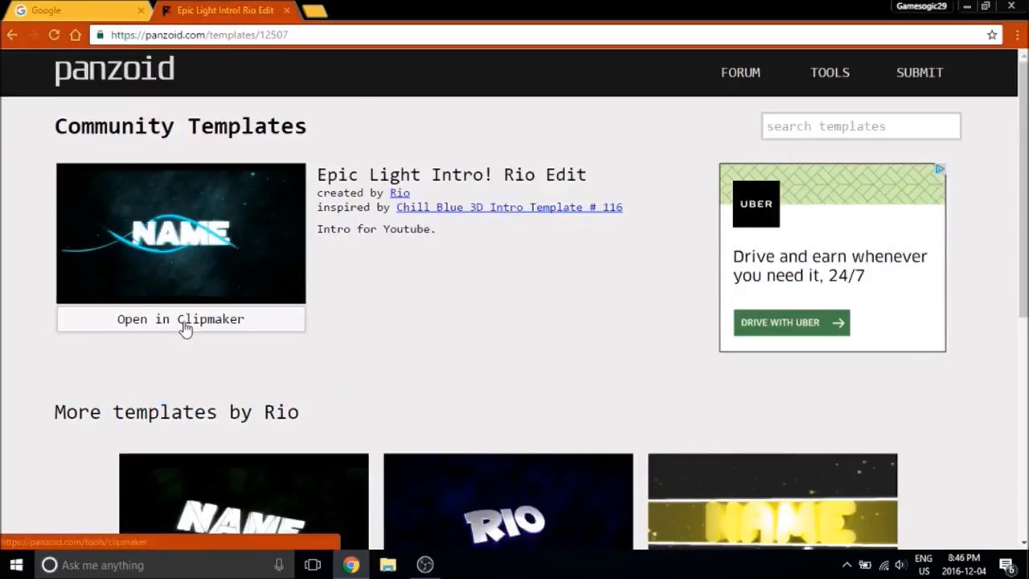
{"action": "mouse_move", "coordinate": [118, 314]}
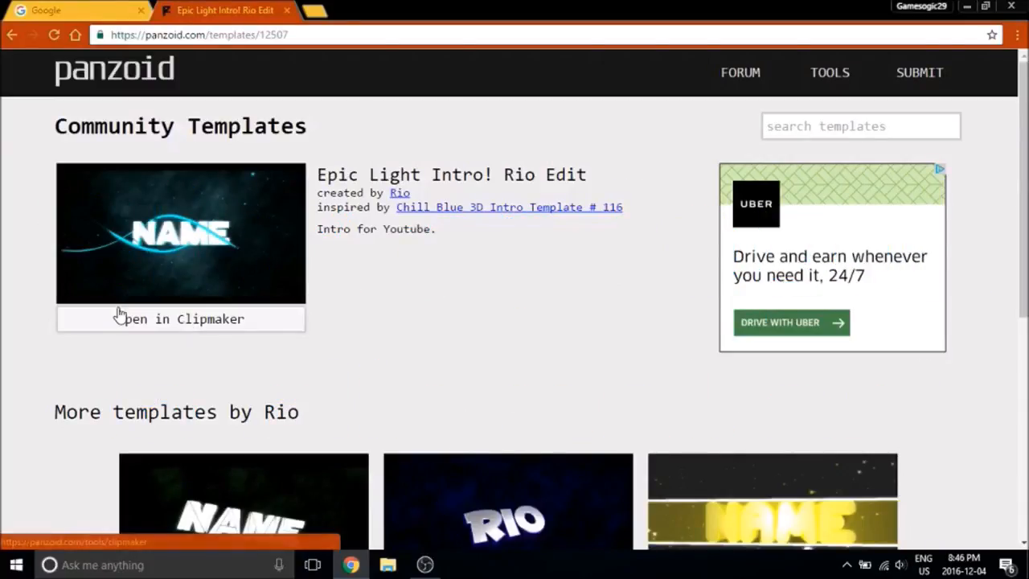
Load the Rio Edit template in Clipmaker and play its rendered 300-frame preview once
{"action": "left_click", "coordinate": [180, 318]}
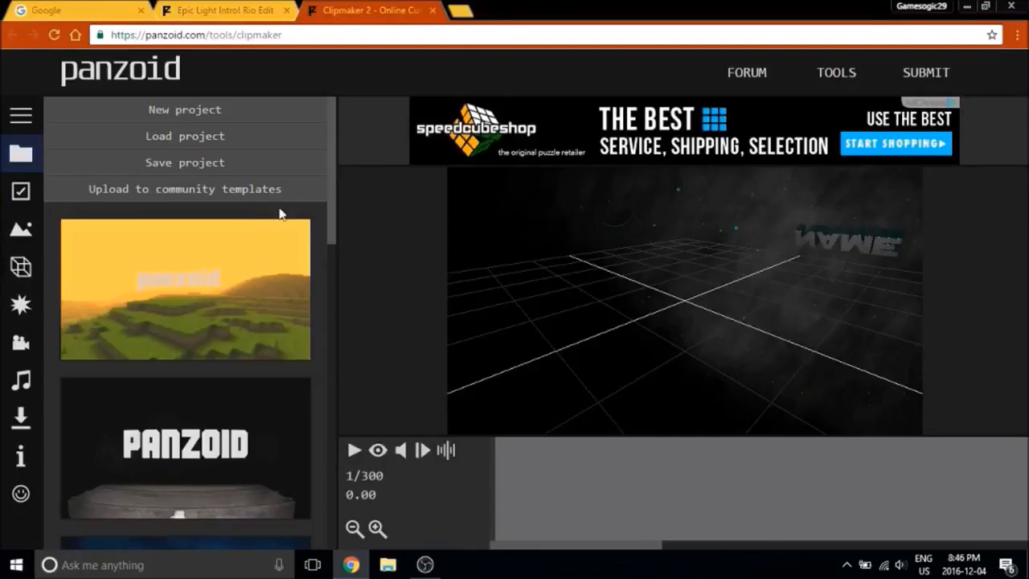
{"action": "mouse_move", "coordinate": [450, 311]}
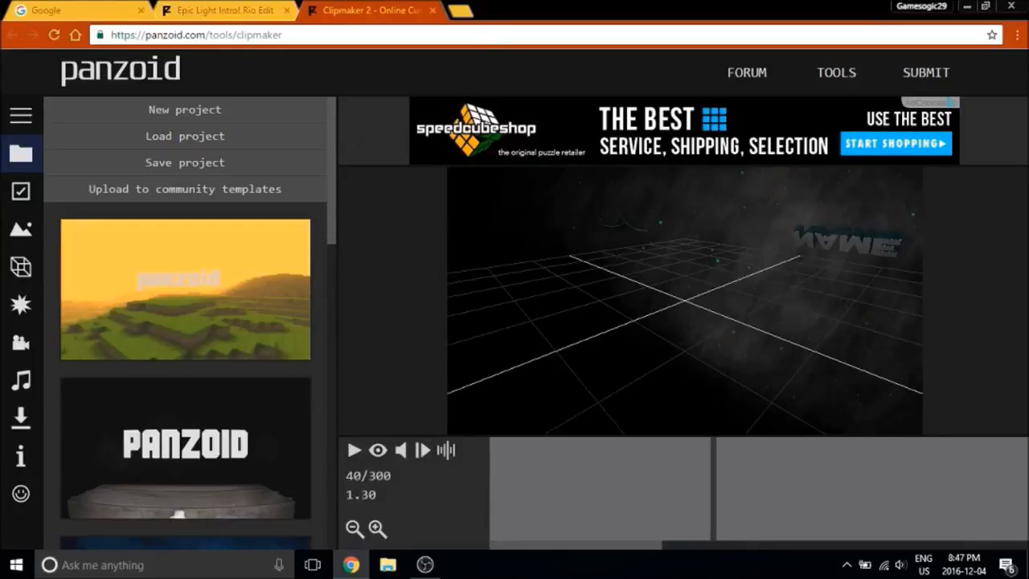
{"action": "left_click", "coordinate": [400, 449]}
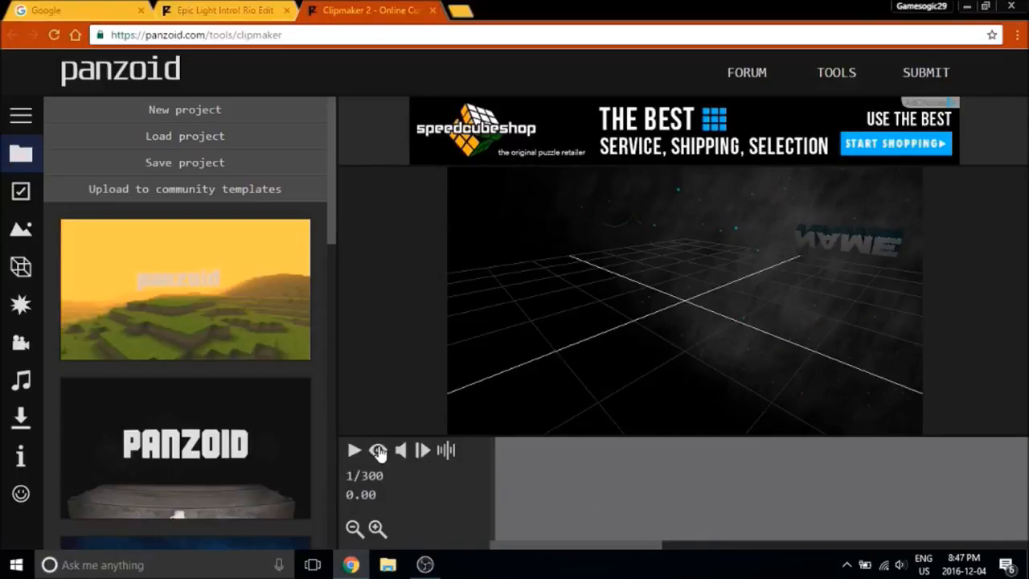
{"action": "left_click", "coordinate": [377, 450]}
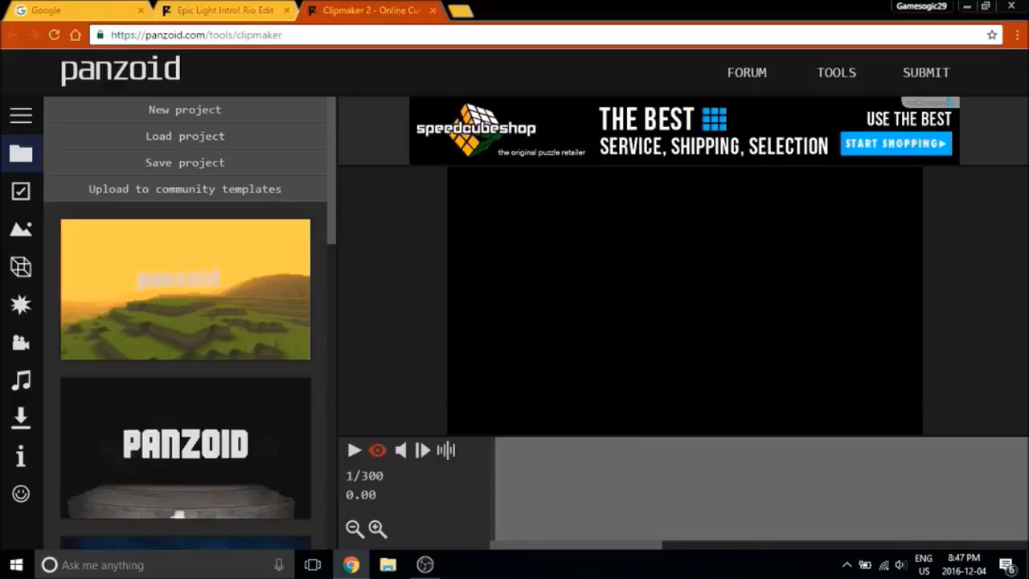
{"action": "mouse_move", "coordinate": [354, 450]}
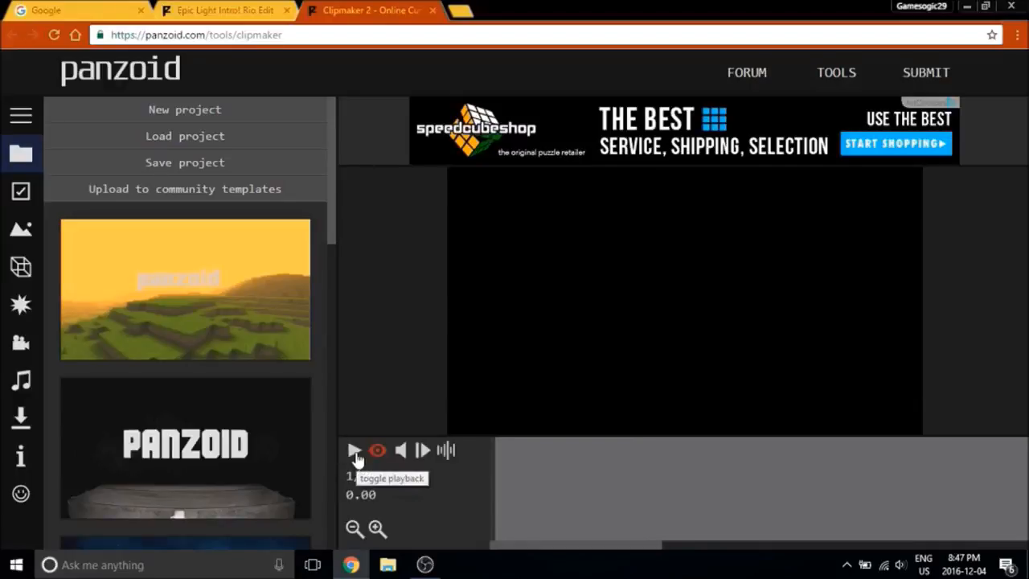
{"action": "left_click", "coordinate": [354, 450]}
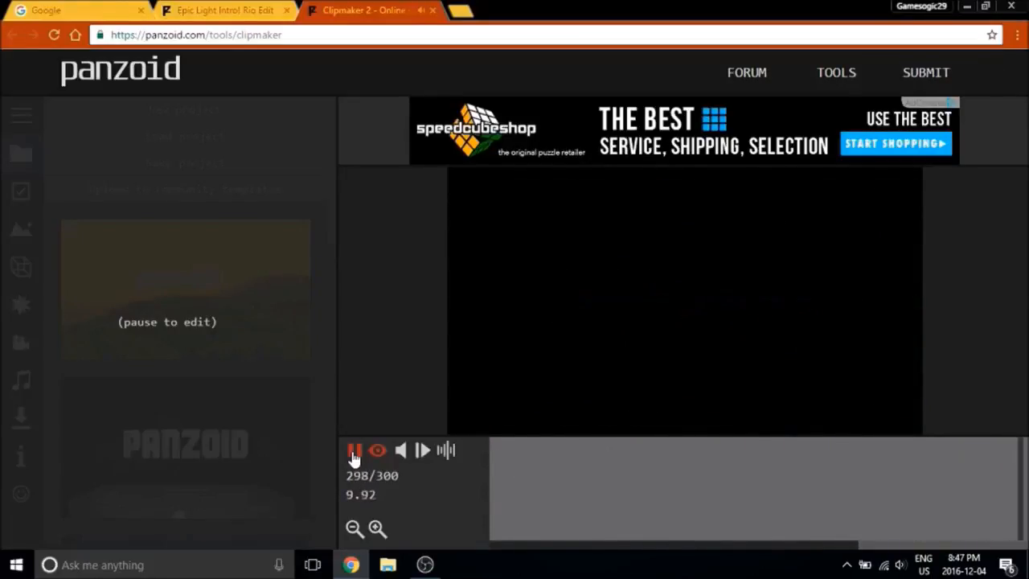
{"action": "left_click", "coordinate": [355, 449]}
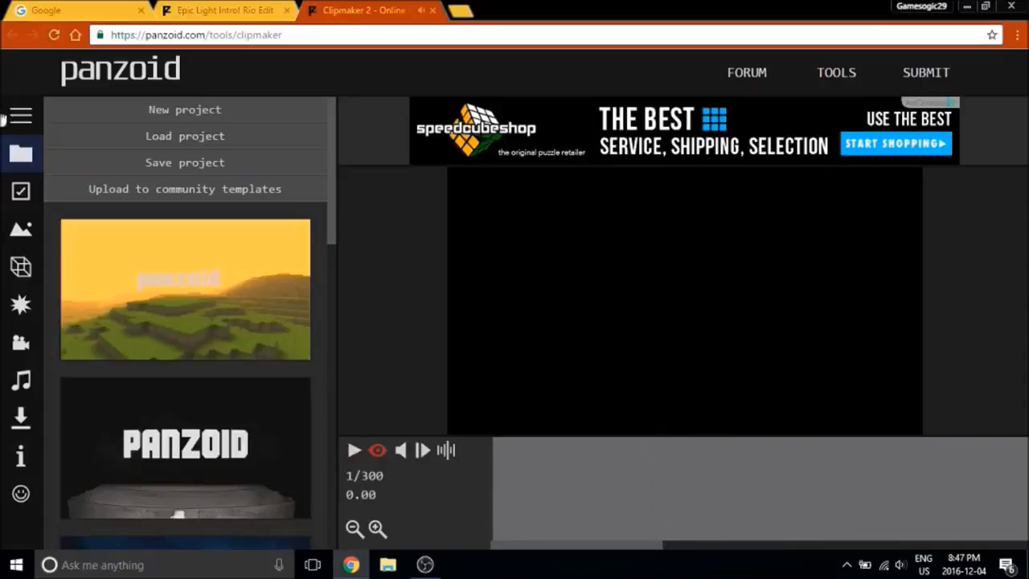
{"action": "mouse_move", "coordinate": [20, 267]}
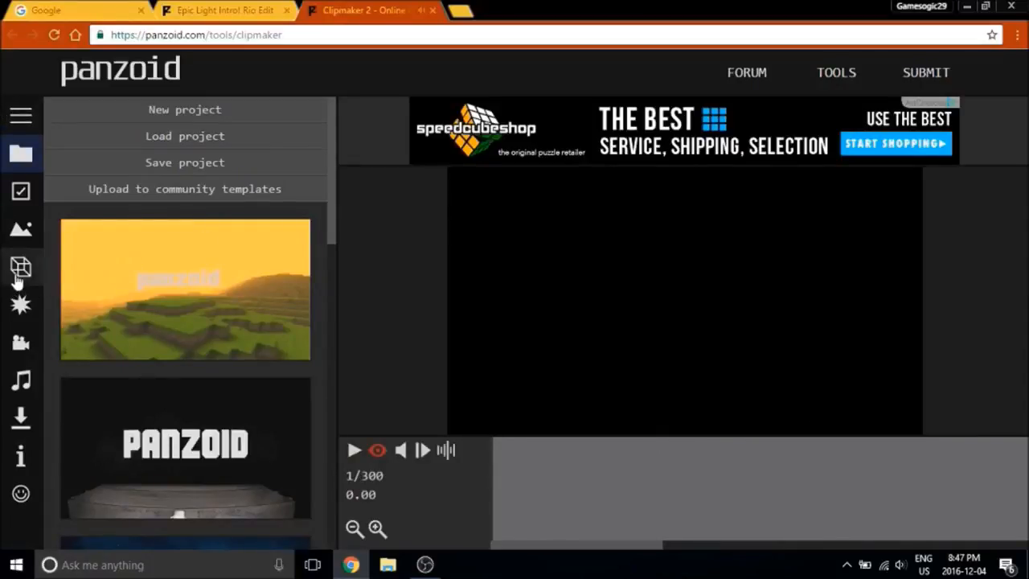
Open the scene object list and select the first 'Text: NAME' 3D text object
{"action": "left_click", "coordinate": [20, 266]}
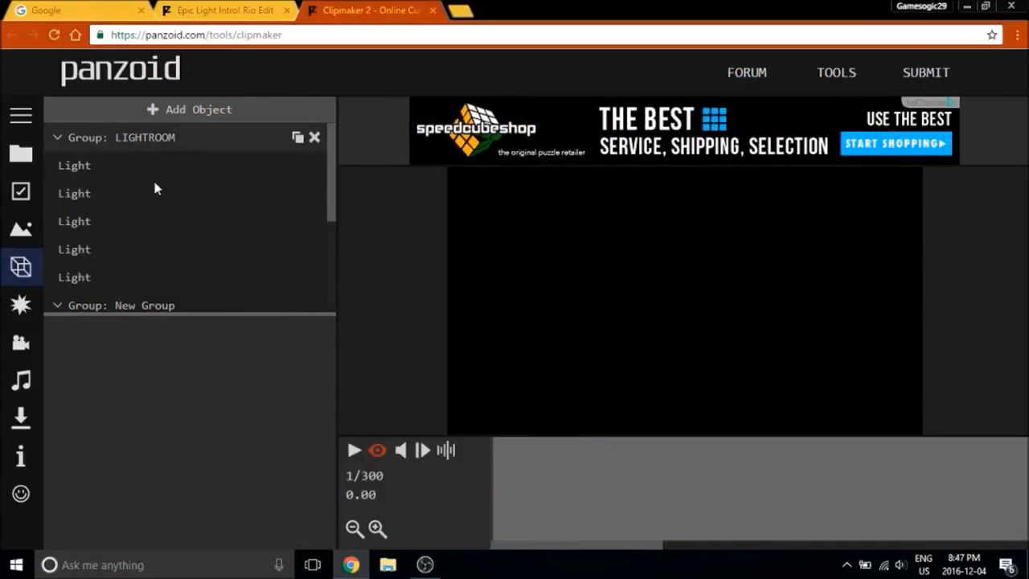
{"action": "scroll", "scroll_direction": "down", "scroll_amount": 3}
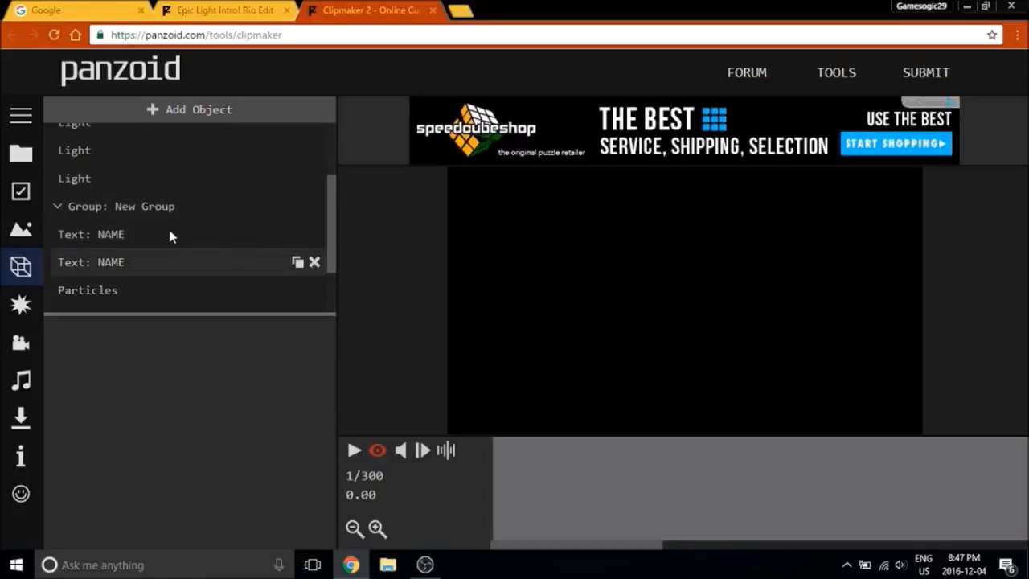
{"action": "left_click", "coordinate": [91, 234]}
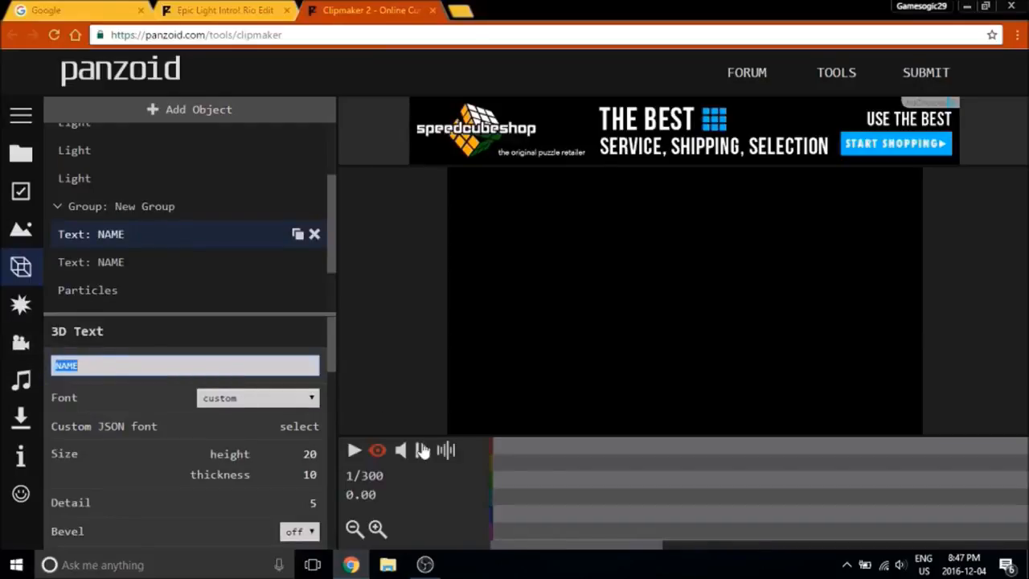
Change the first text from NAME to FRISKTV, then play and pause the preview
{"action": "type", "text": "FRISKTV"}
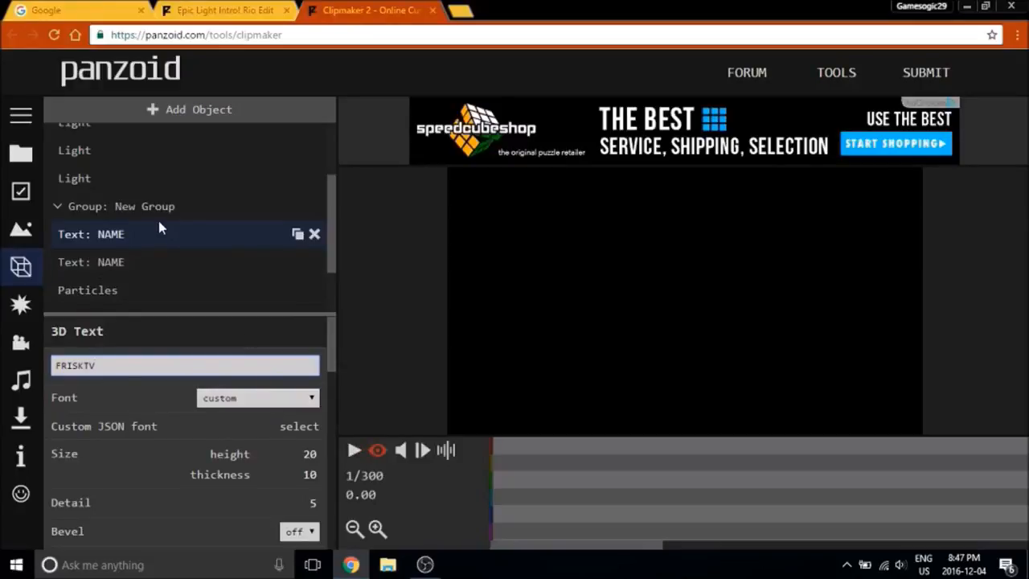
{"action": "left_click", "coordinate": [354, 450]}
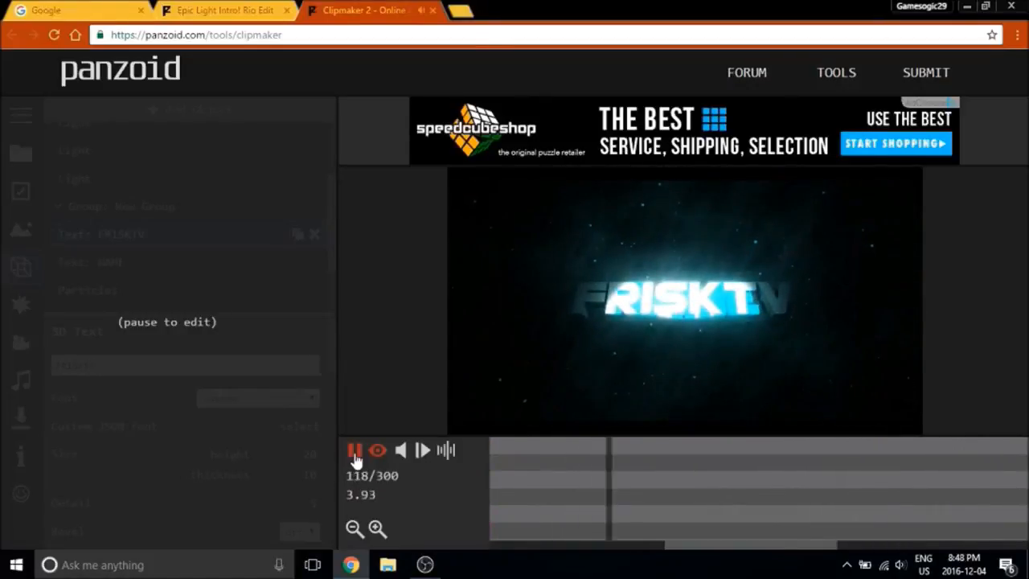
{"action": "left_click", "coordinate": [356, 450]}
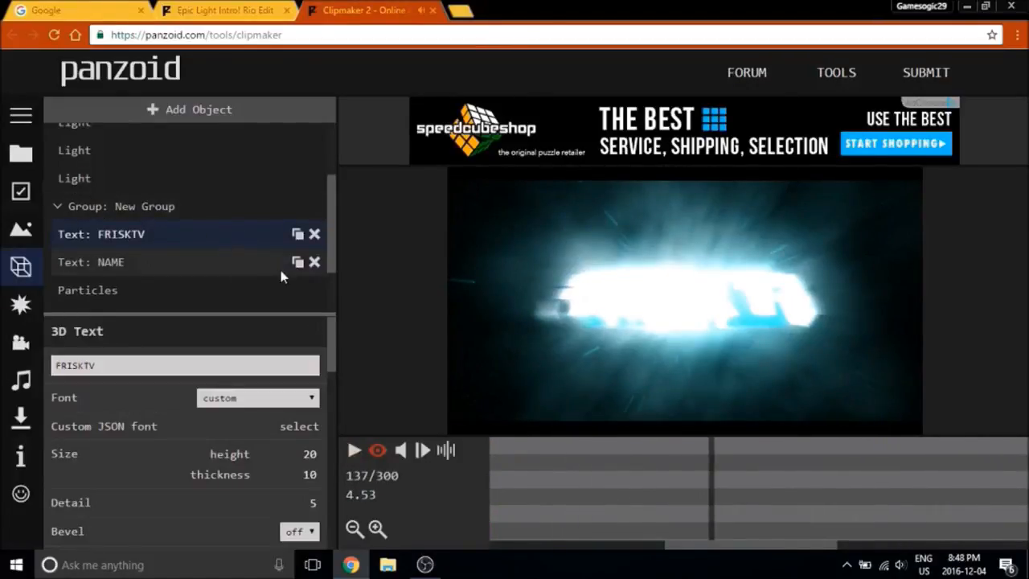
Set the second 'Text: NAME' object to FRISKTV and replay the intro
{"action": "left_click", "coordinate": [111, 261]}
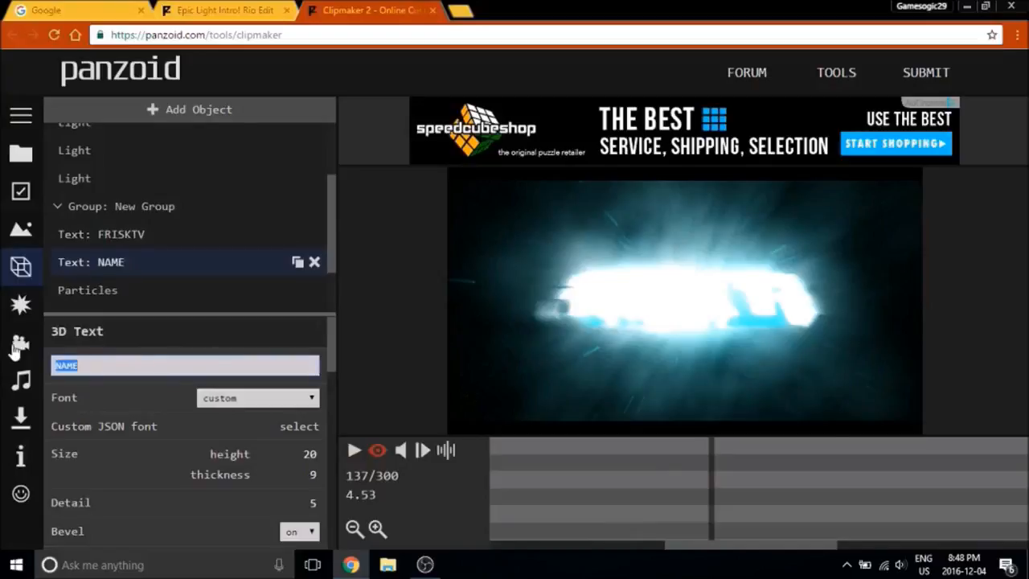
{"action": "type", "text": "FRISKTV"}
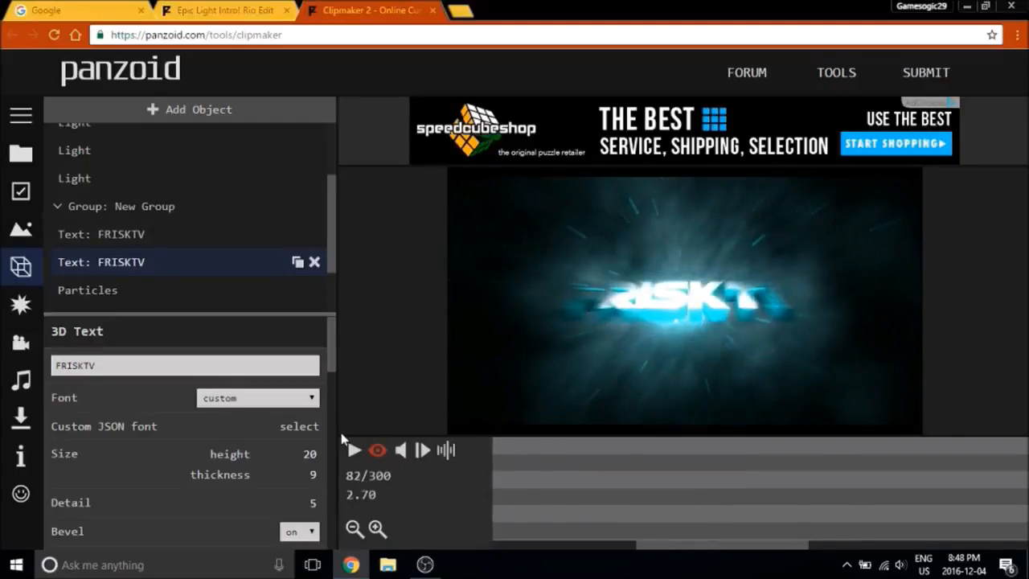
{"action": "left_click", "coordinate": [355, 450]}
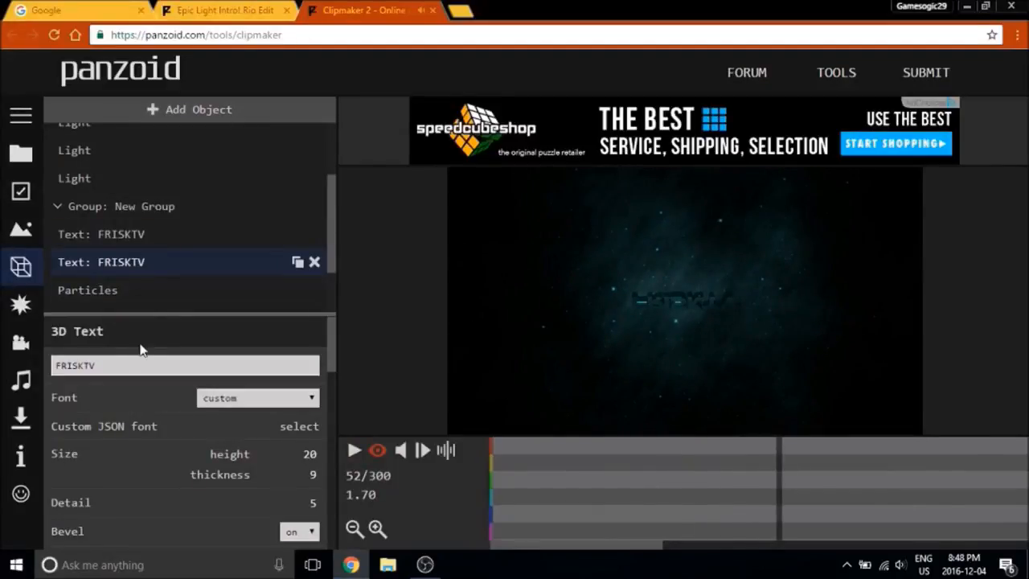
Confirm the video resolution stays 1280x720 (720p), then show the camera animation settings
{"action": "scroll", "scroll_direction": "down", "scroll_amount": 3}
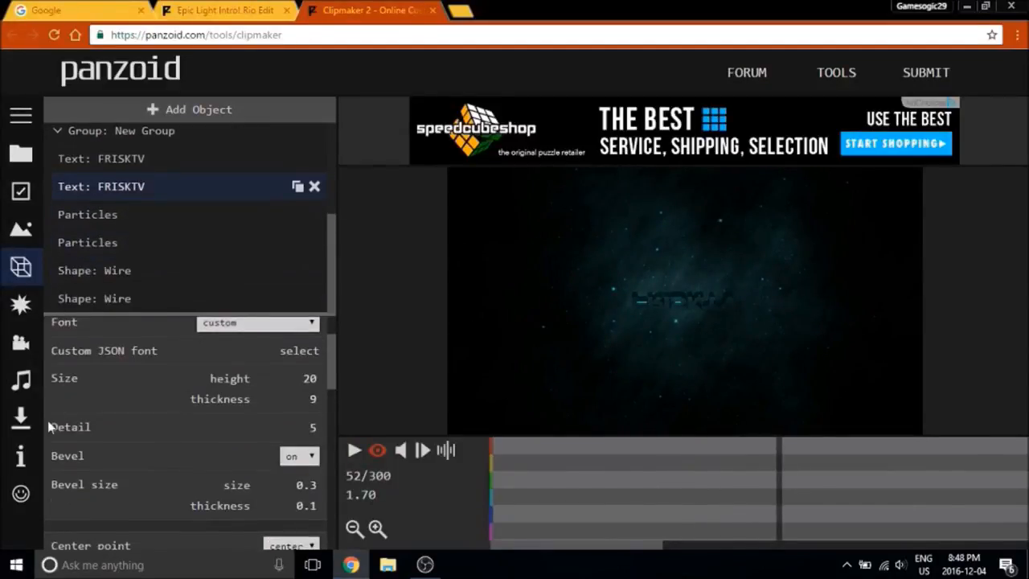
{"action": "left_click", "coordinate": [21, 303]}
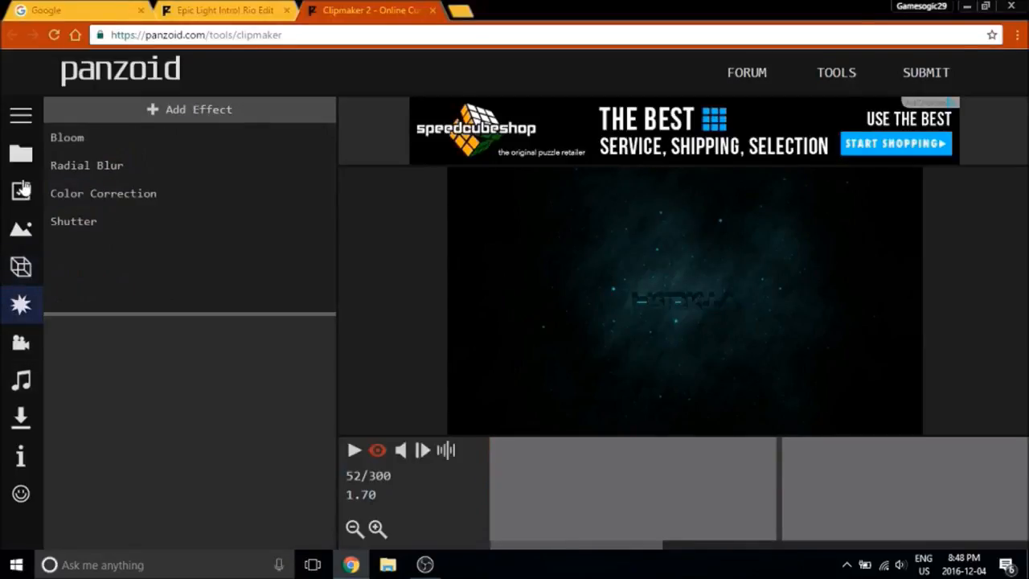
{"action": "left_click", "coordinate": [21, 190]}
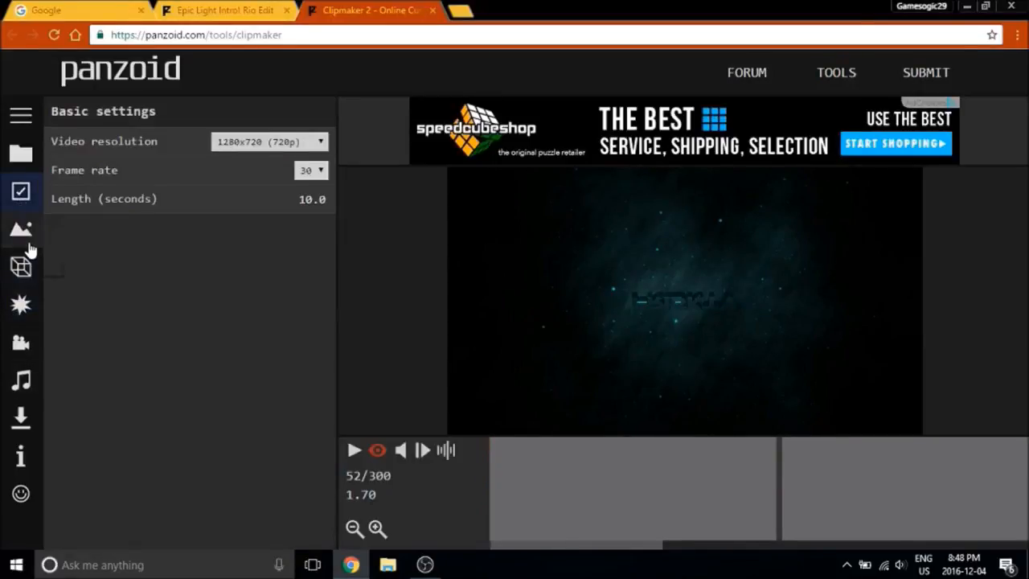
{"action": "left_click", "coordinate": [269, 141]}
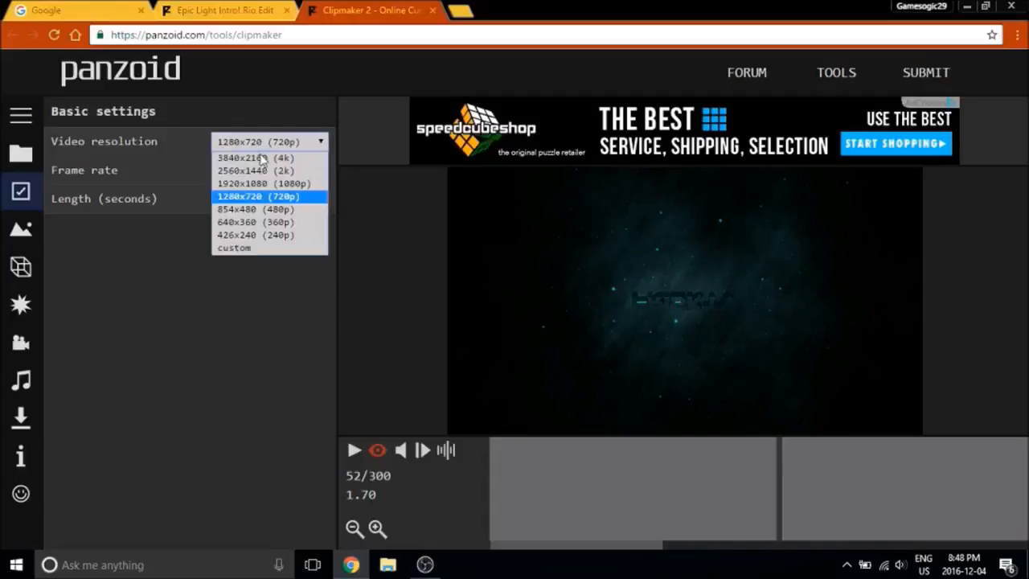
{"action": "left_click", "coordinate": [257, 196]}
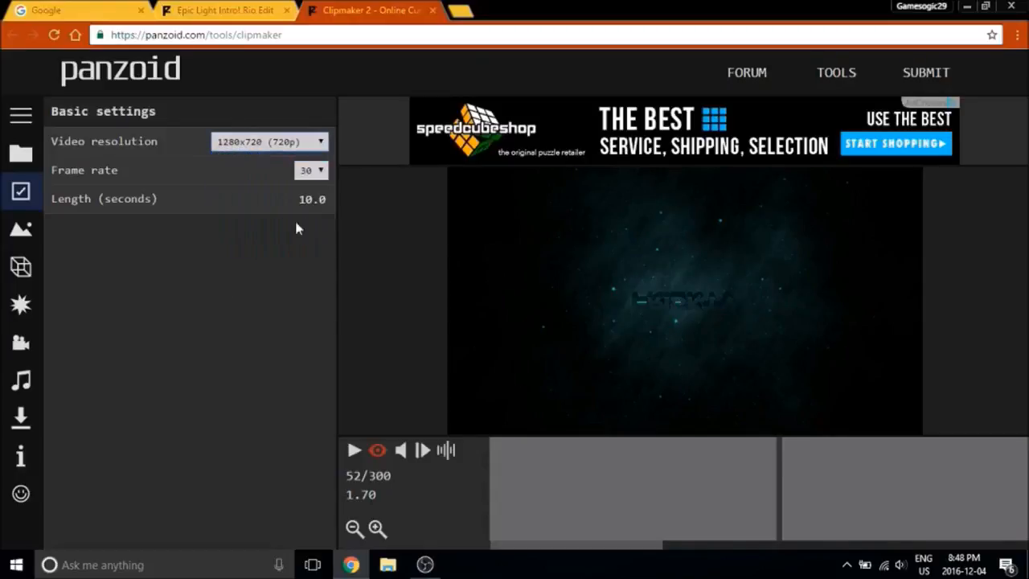
{"action": "mouse_move", "coordinate": [277, 141]}
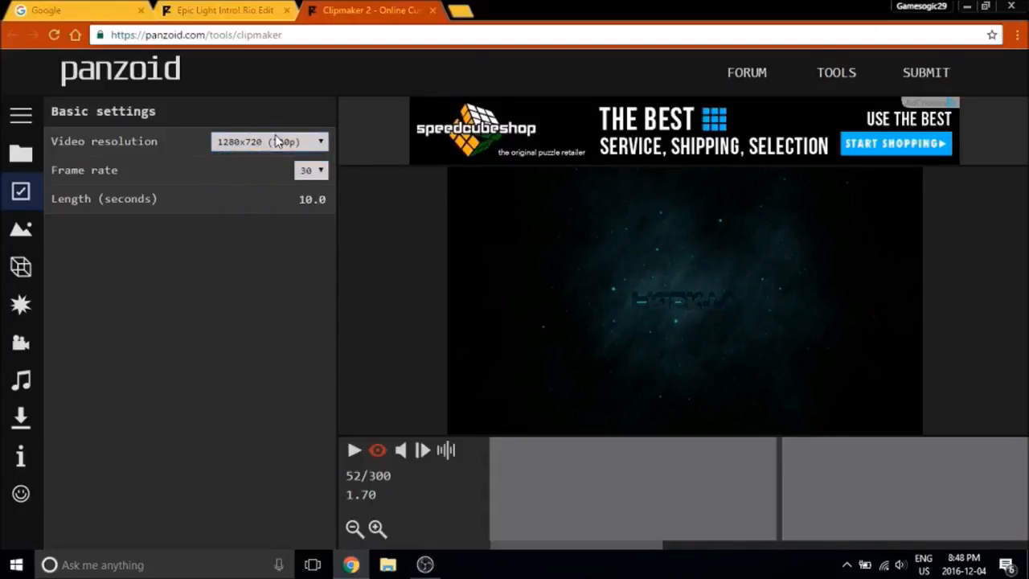
{"action": "left_click", "coordinate": [269, 141]}
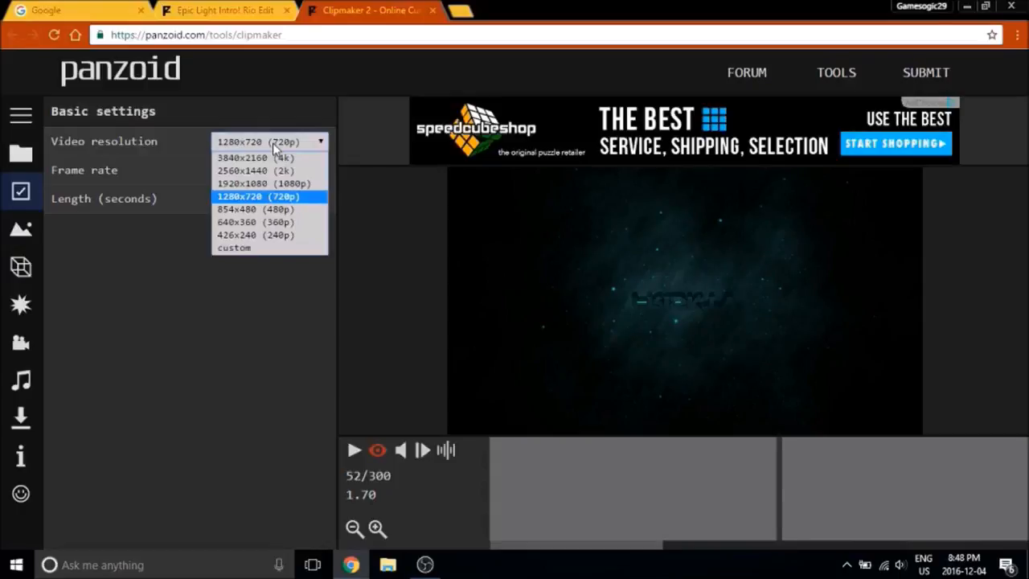
{"action": "left_click", "coordinate": [258, 196]}
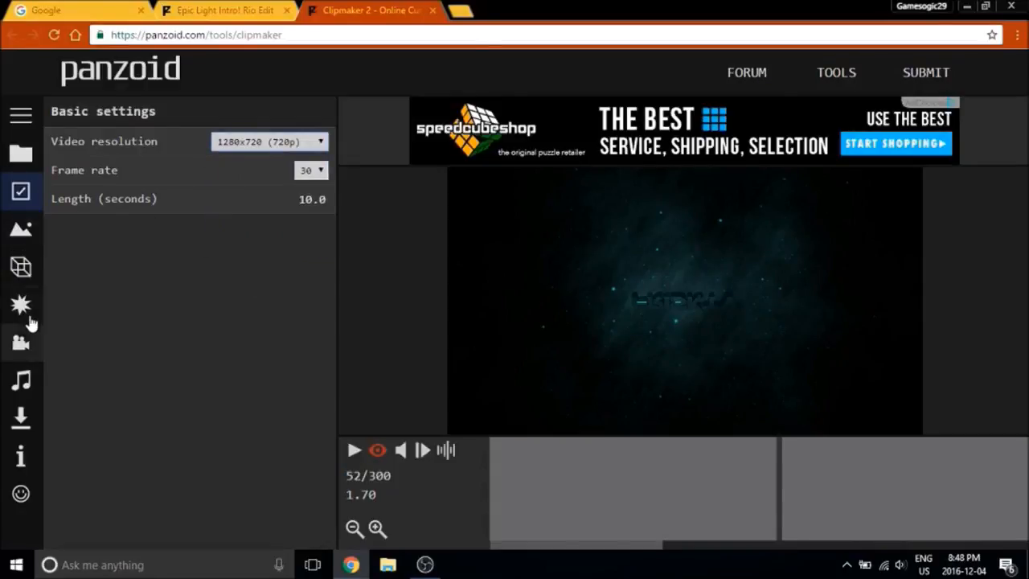
{"action": "left_click", "coordinate": [21, 342]}
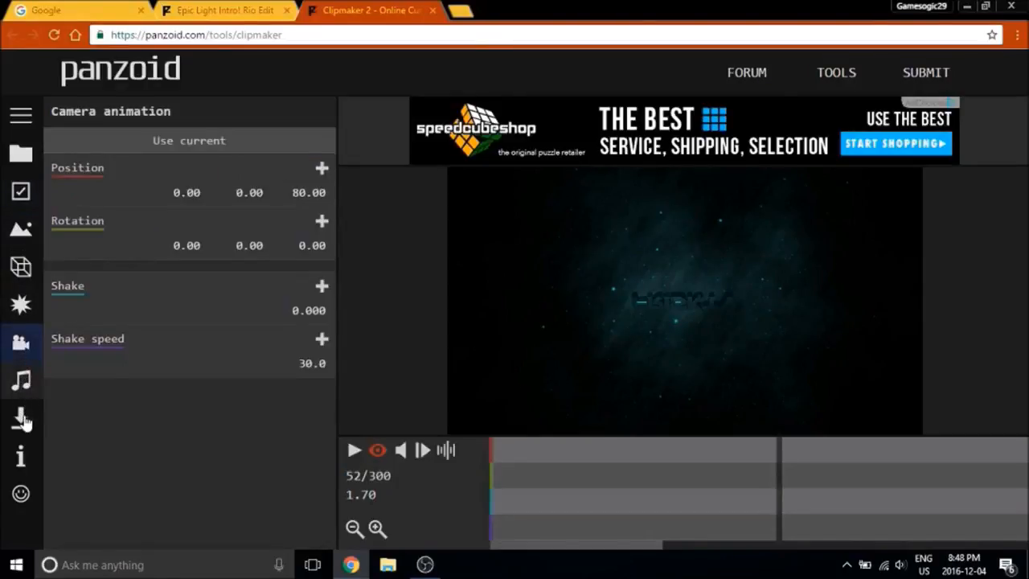
Open the download panel, keeping balanced render mode and the .mkv (vp8/opus) format
{"action": "left_click", "coordinate": [21, 416]}
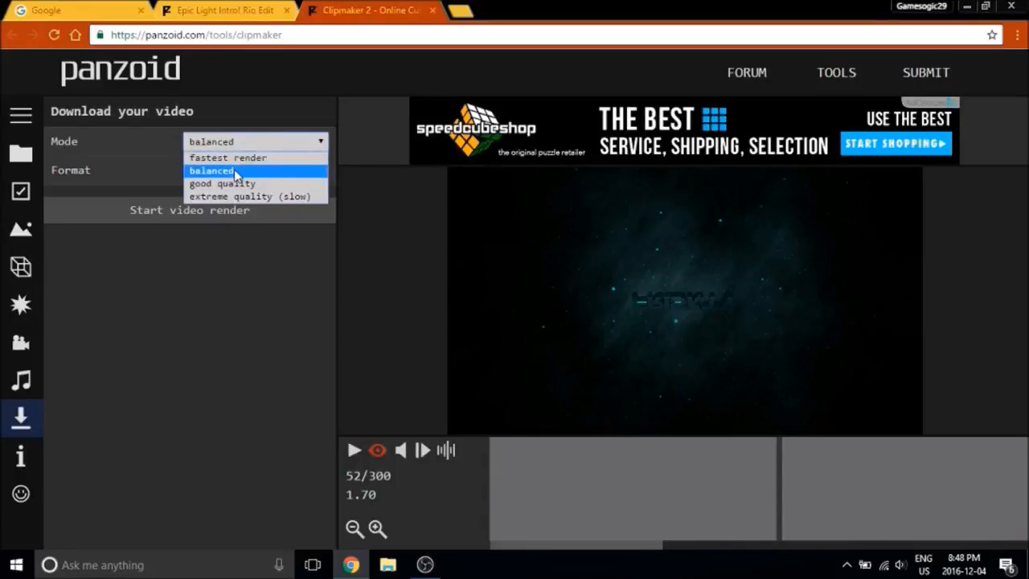
{"action": "left_click", "coordinate": [211, 170]}
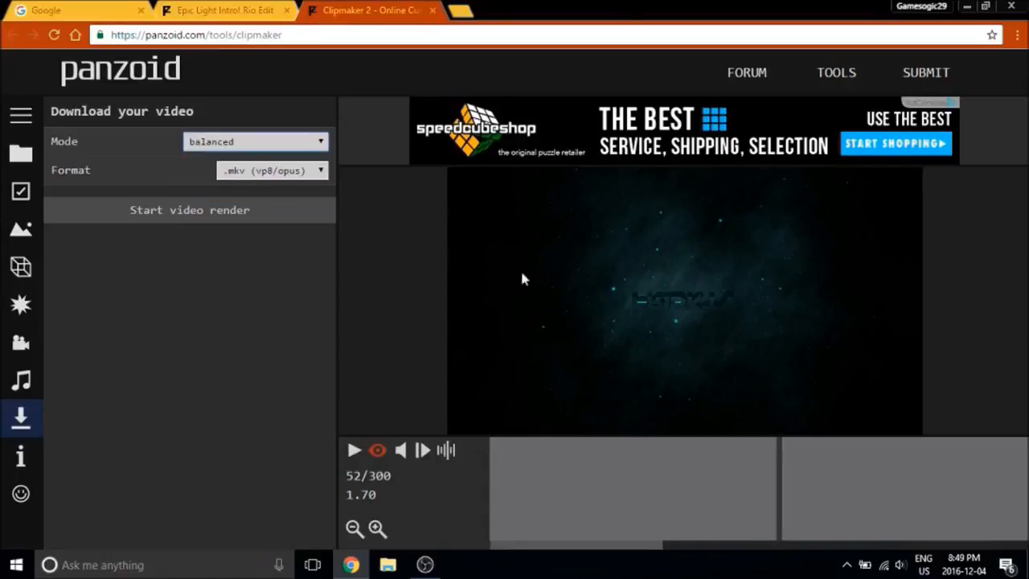
{"action": "left_click", "coordinate": [255, 141]}
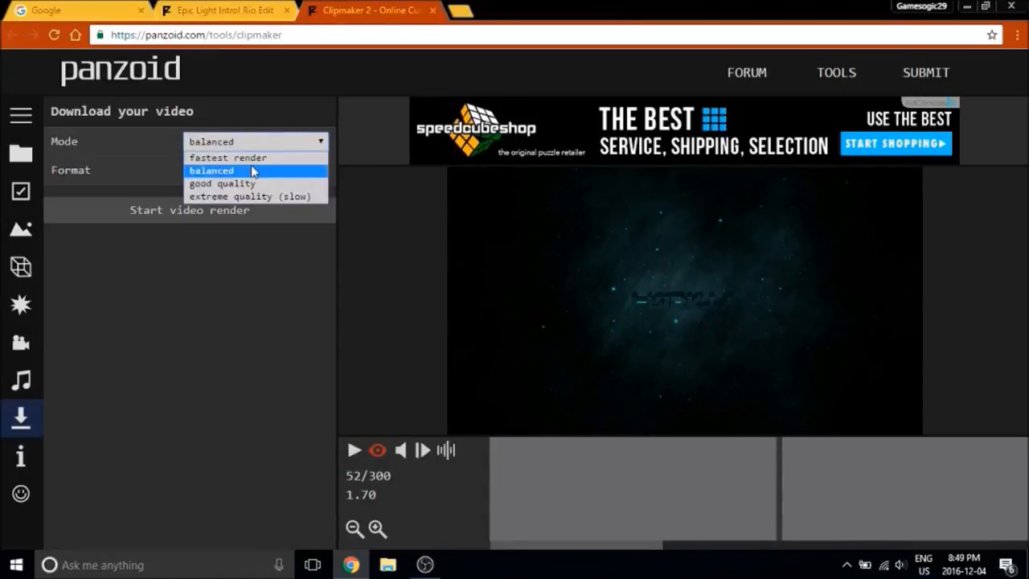
{"action": "mouse_move", "coordinate": [238, 157]}
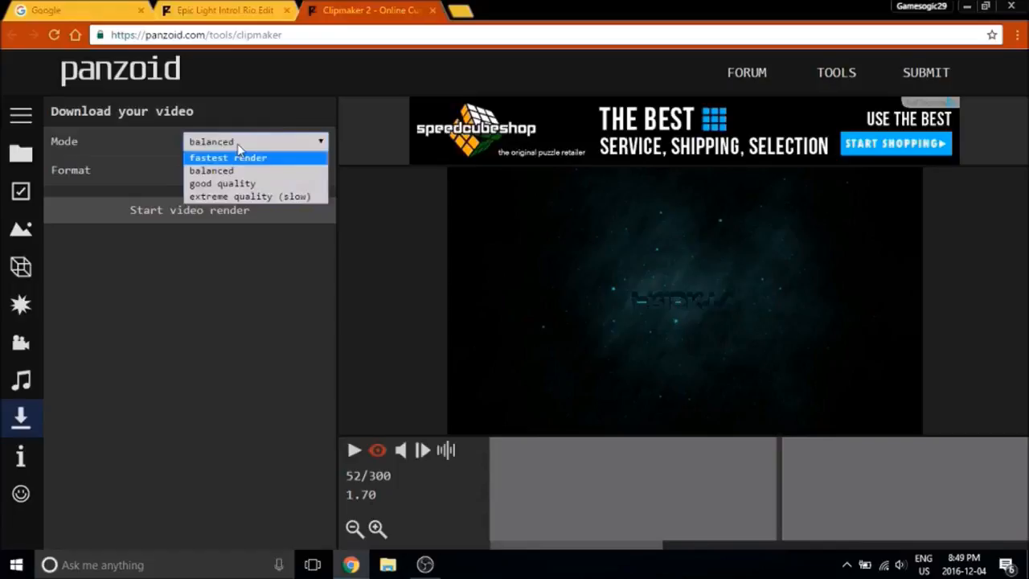
{"action": "mouse_move", "coordinate": [210, 170]}
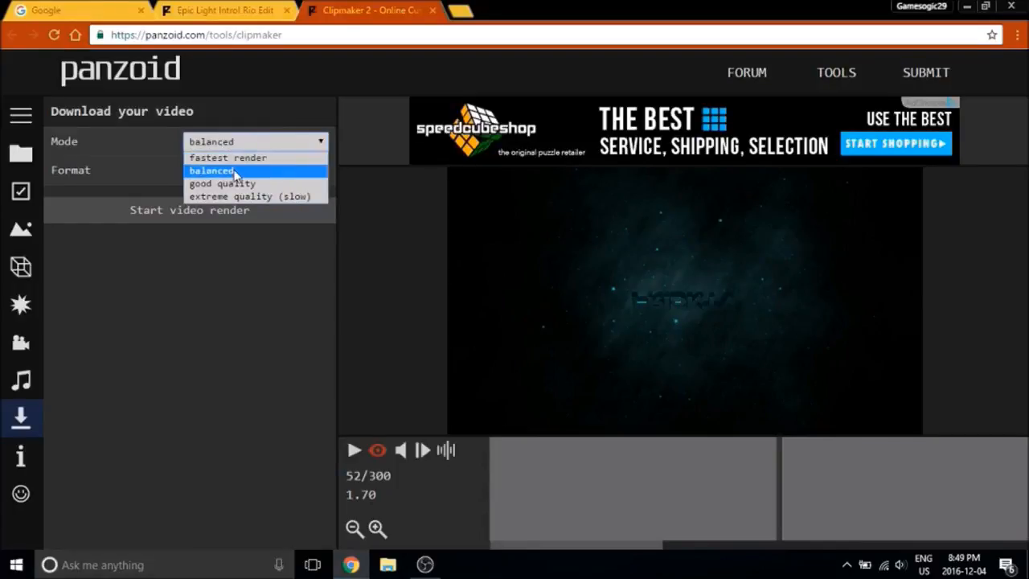
{"action": "mouse_move", "coordinate": [221, 183]}
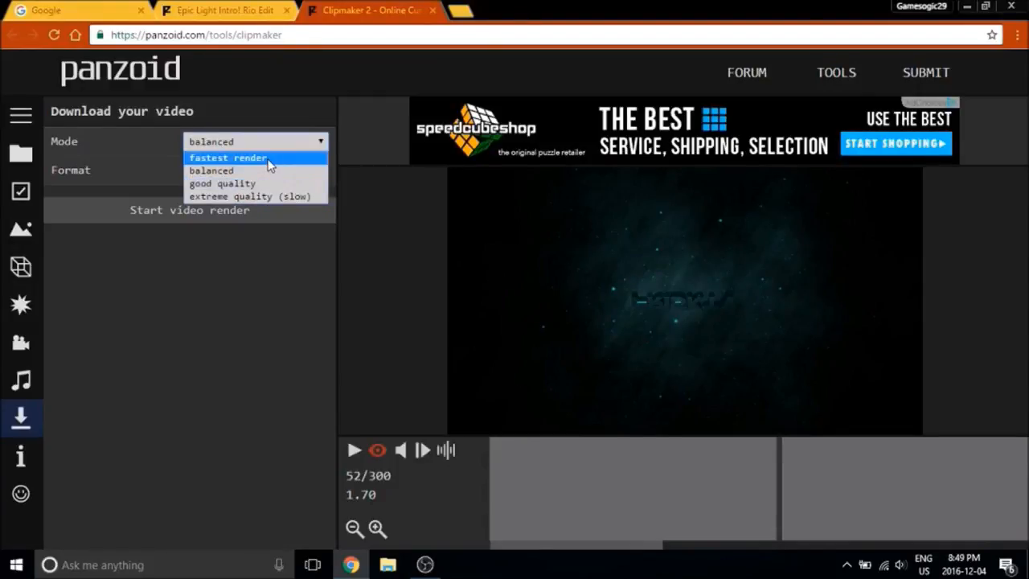
{"action": "mouse_move", "coordinate": [227, 183]}
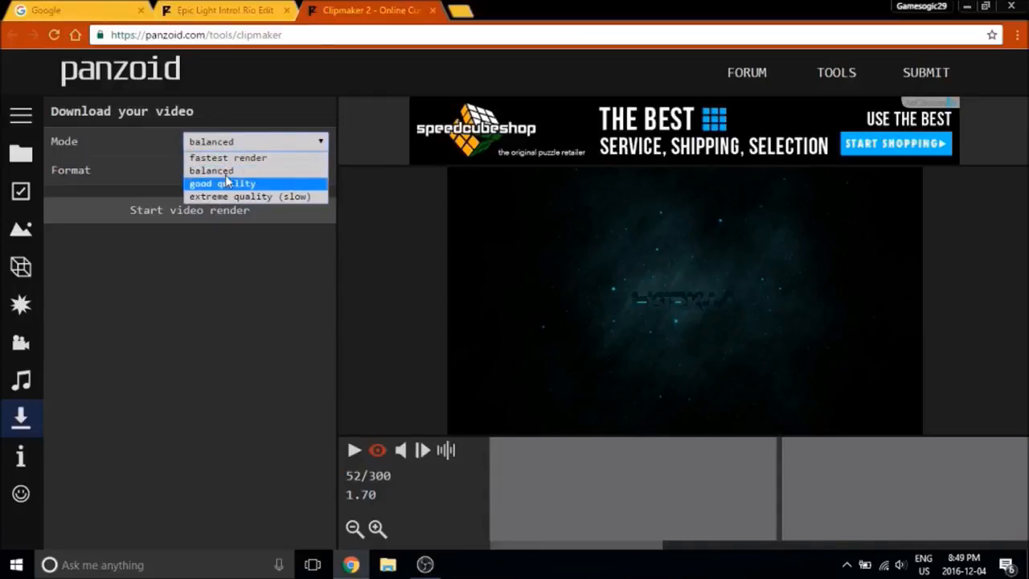
{"action": "left_click", "coordinate": [210, 170]}
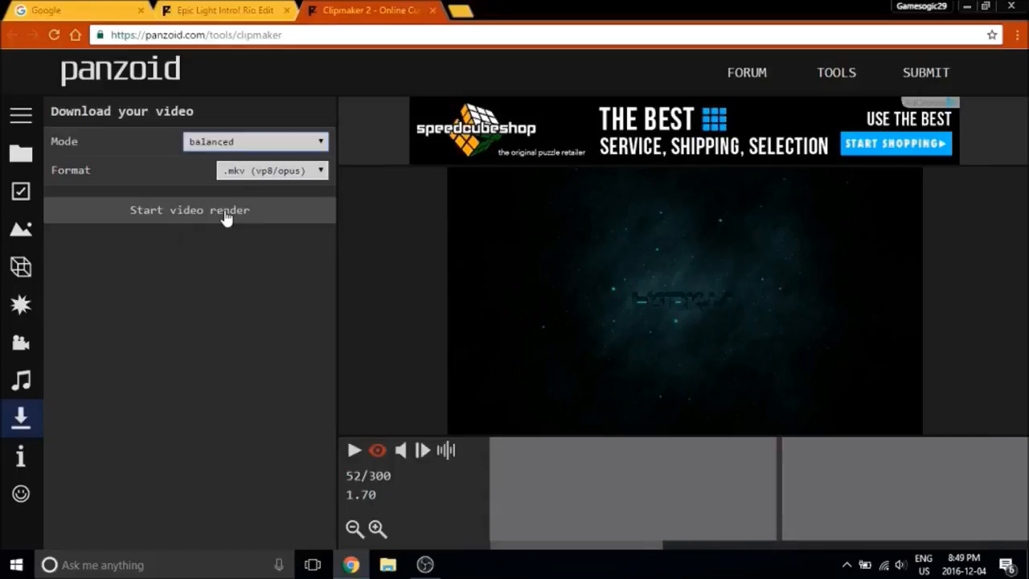
{"action": "mouse_move", "coordinate": [166, 210]}
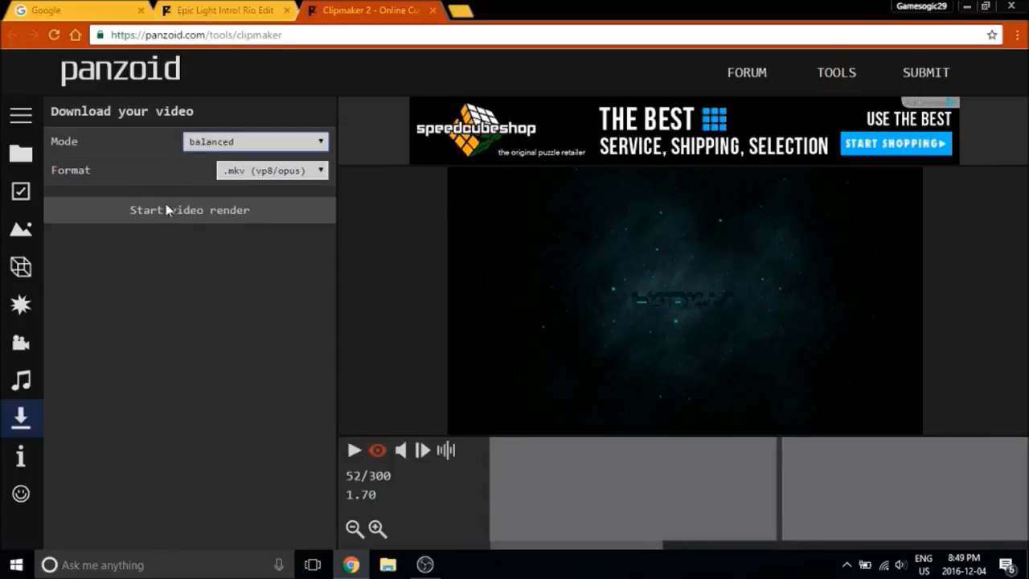
Start rendering the intro video and wait while progress builds
{"action": "left_click", "coordinate": [189, 210]}
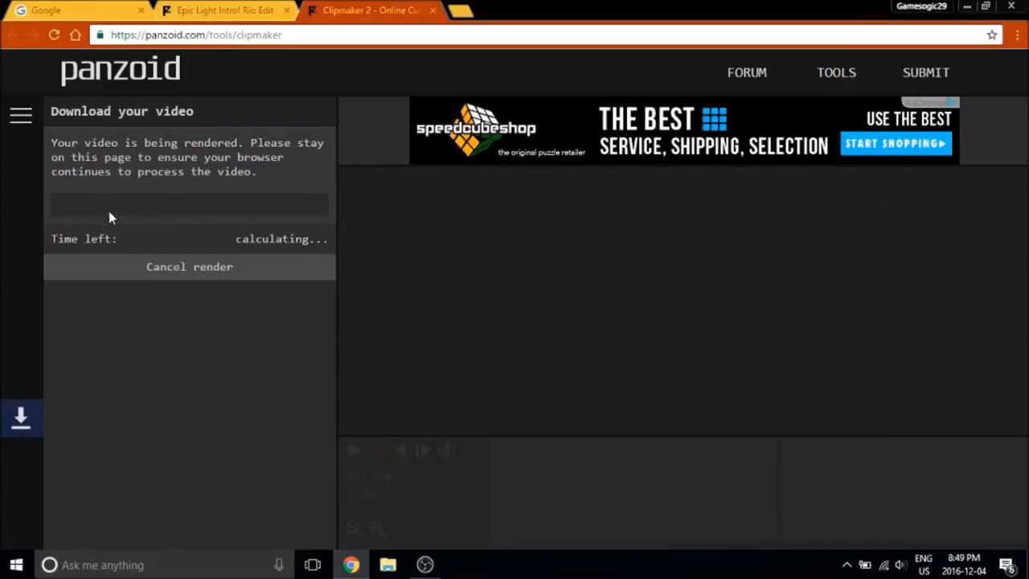
{"action": "mouse_move", "coordinate": [267, 202]}
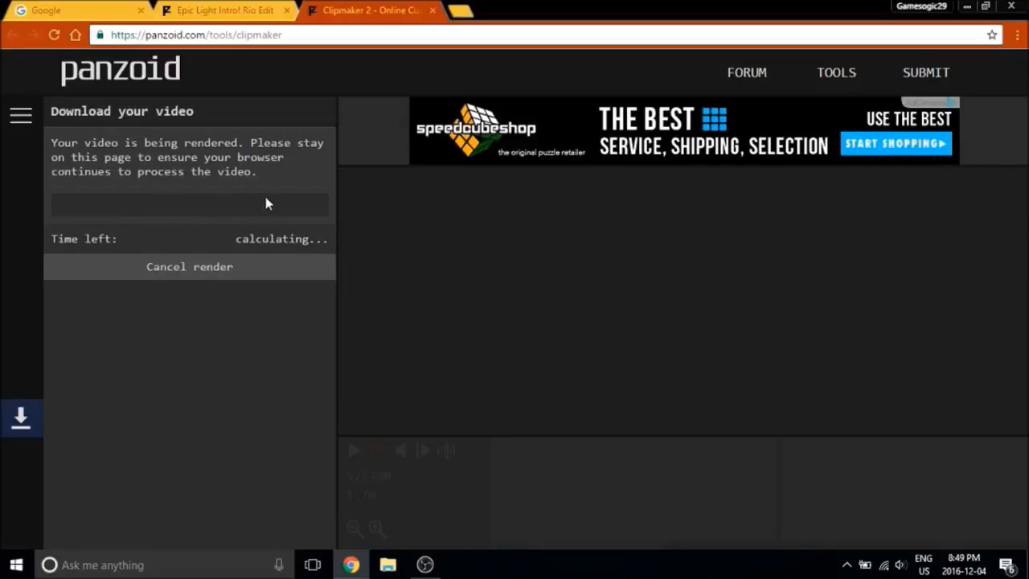
{"action": "mouse_move", "coordinate": [256, 184]}
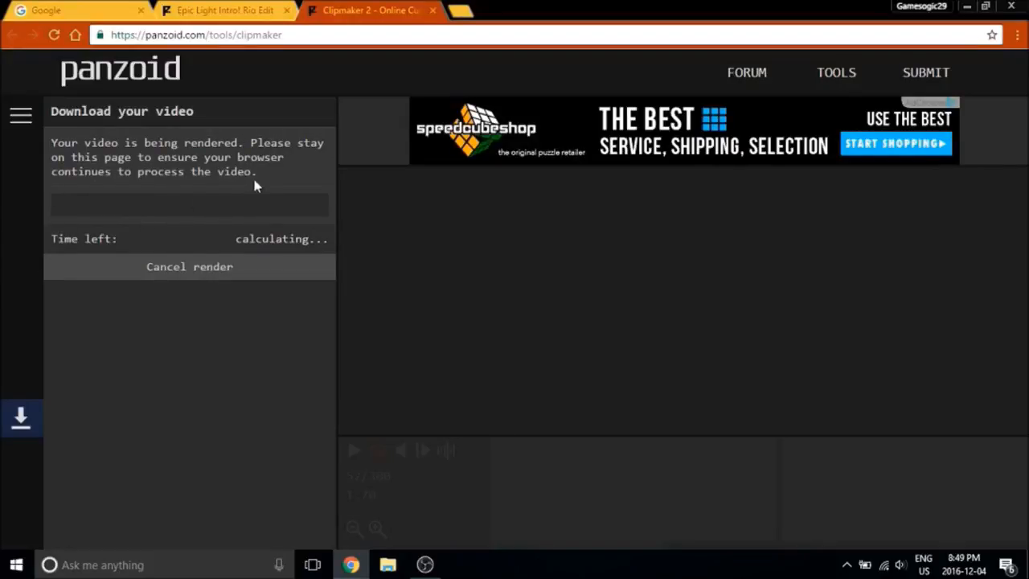
{"action": "mouse_move", "coordinate": [282, 125]}
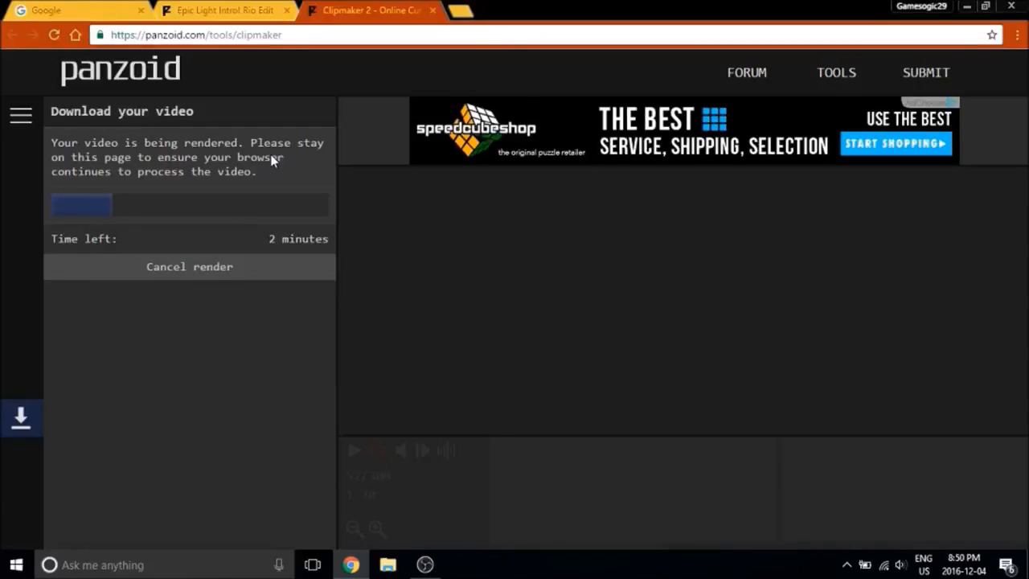
{"action": "mouse_move", "coordinate": [627, 378]}
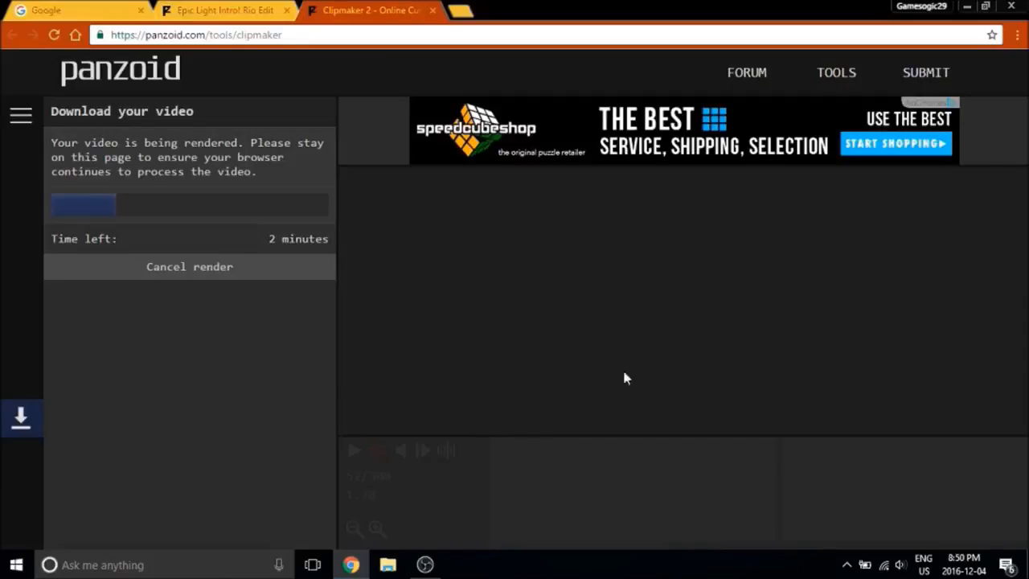
{"action": "mouse_move", "coordinate": [610, 200]}
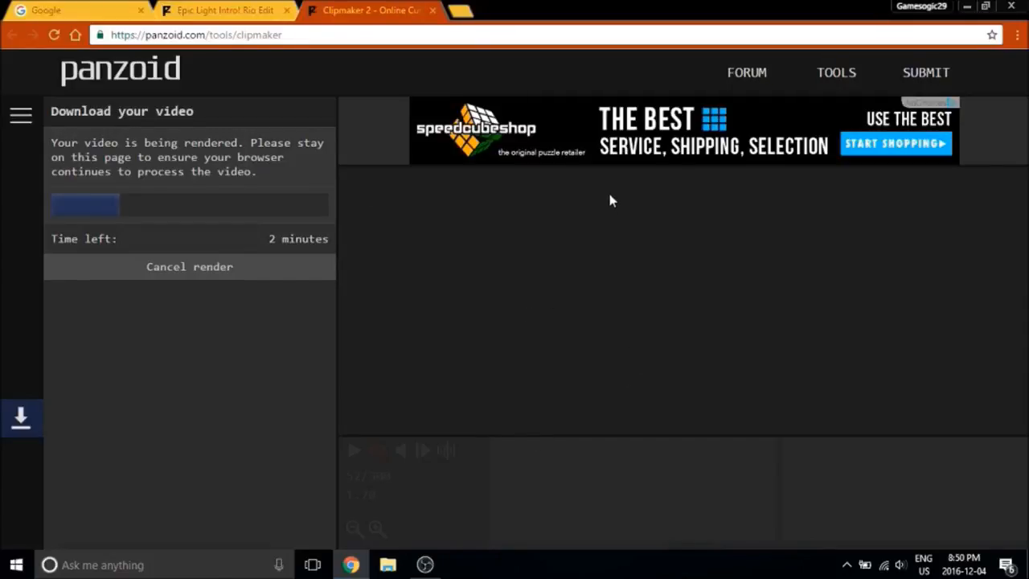
{"action": "mouse_move", "coordinate": [562, 210]}
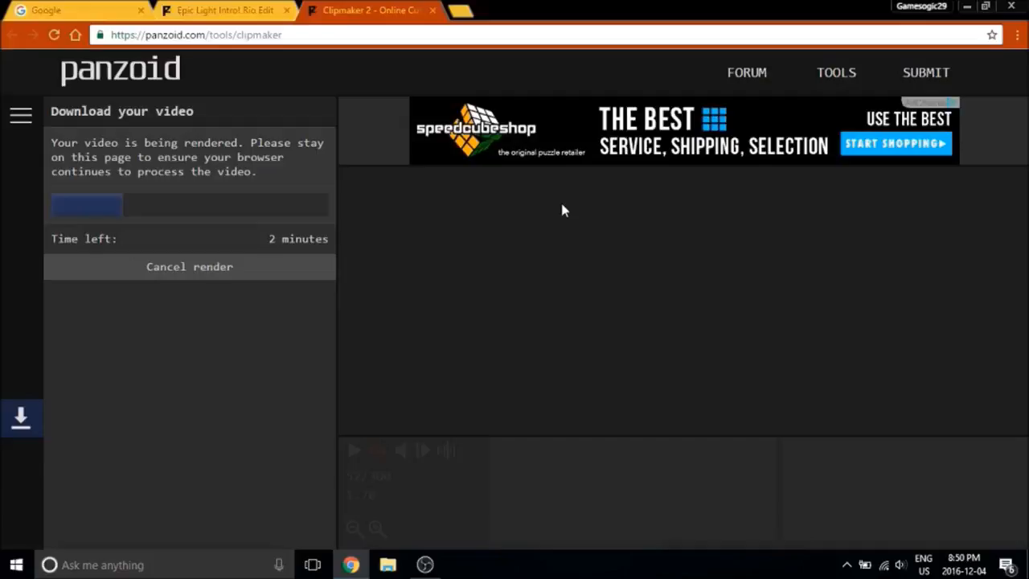